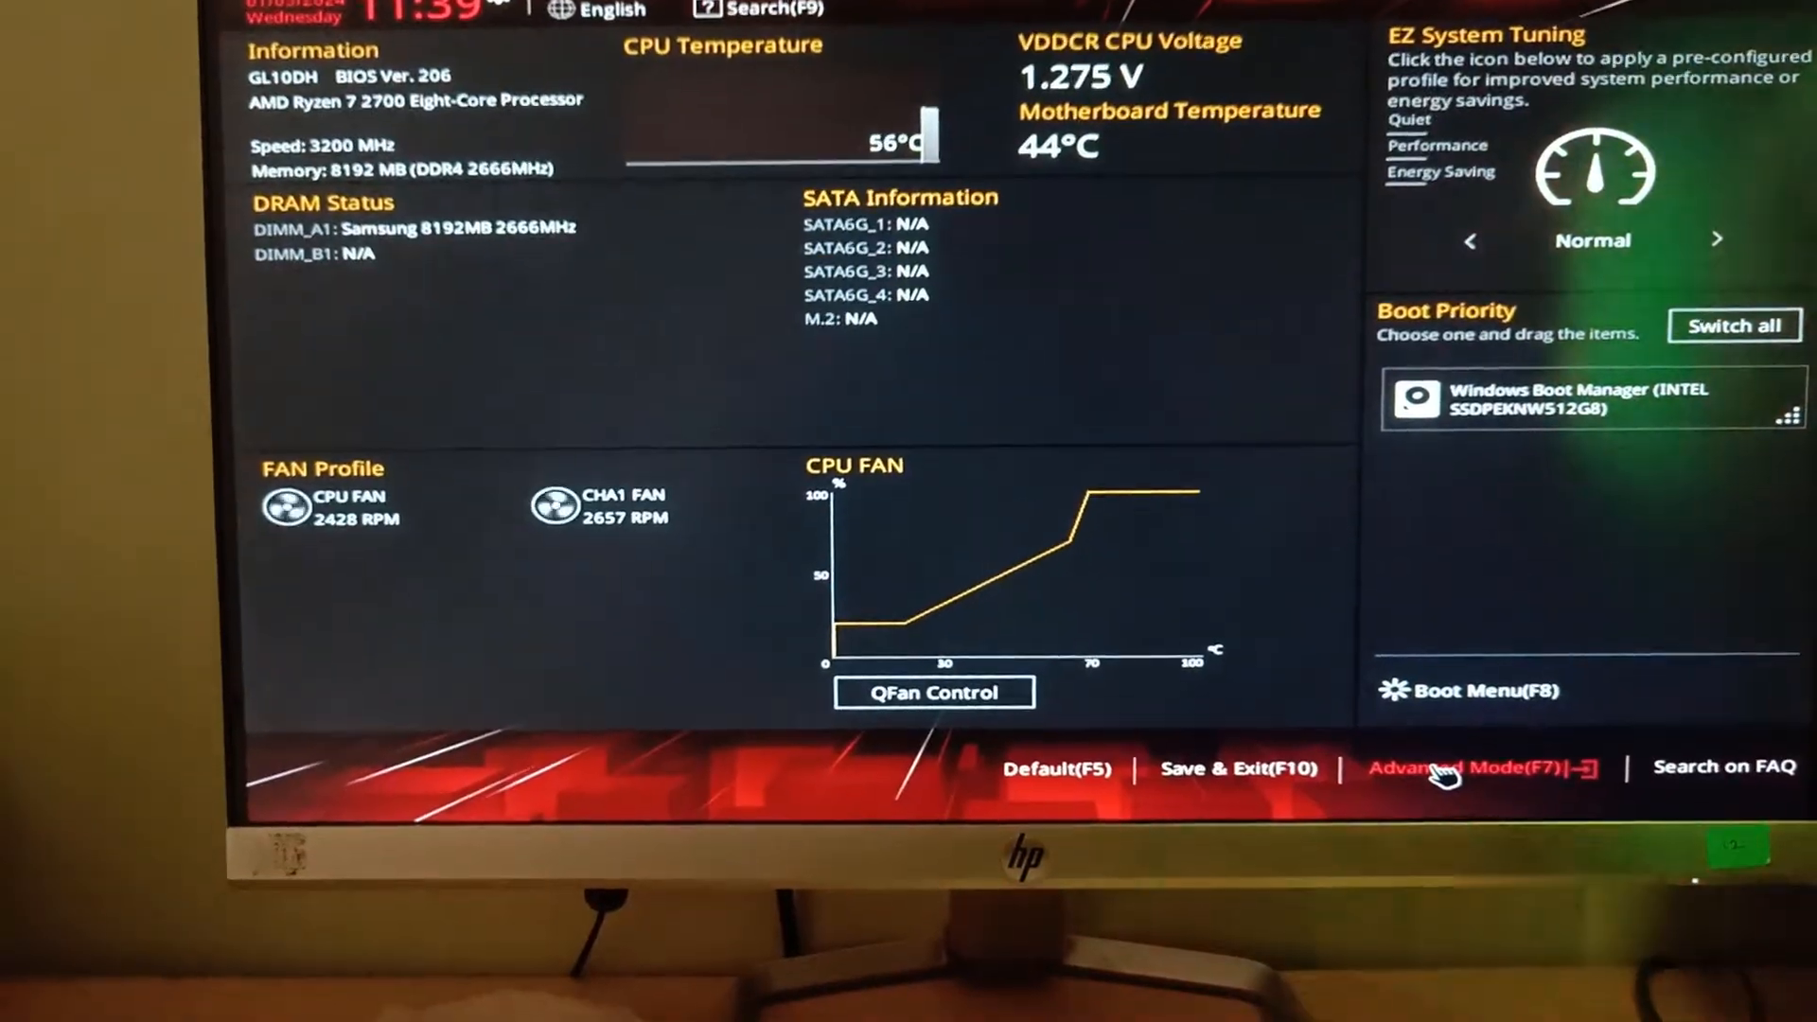
- Switch the ASUS UEFI BIOS Utility from EZ Mode to Advanced Mode (F7)
{"action": "left_click", "coordinate": [1473, 766]}
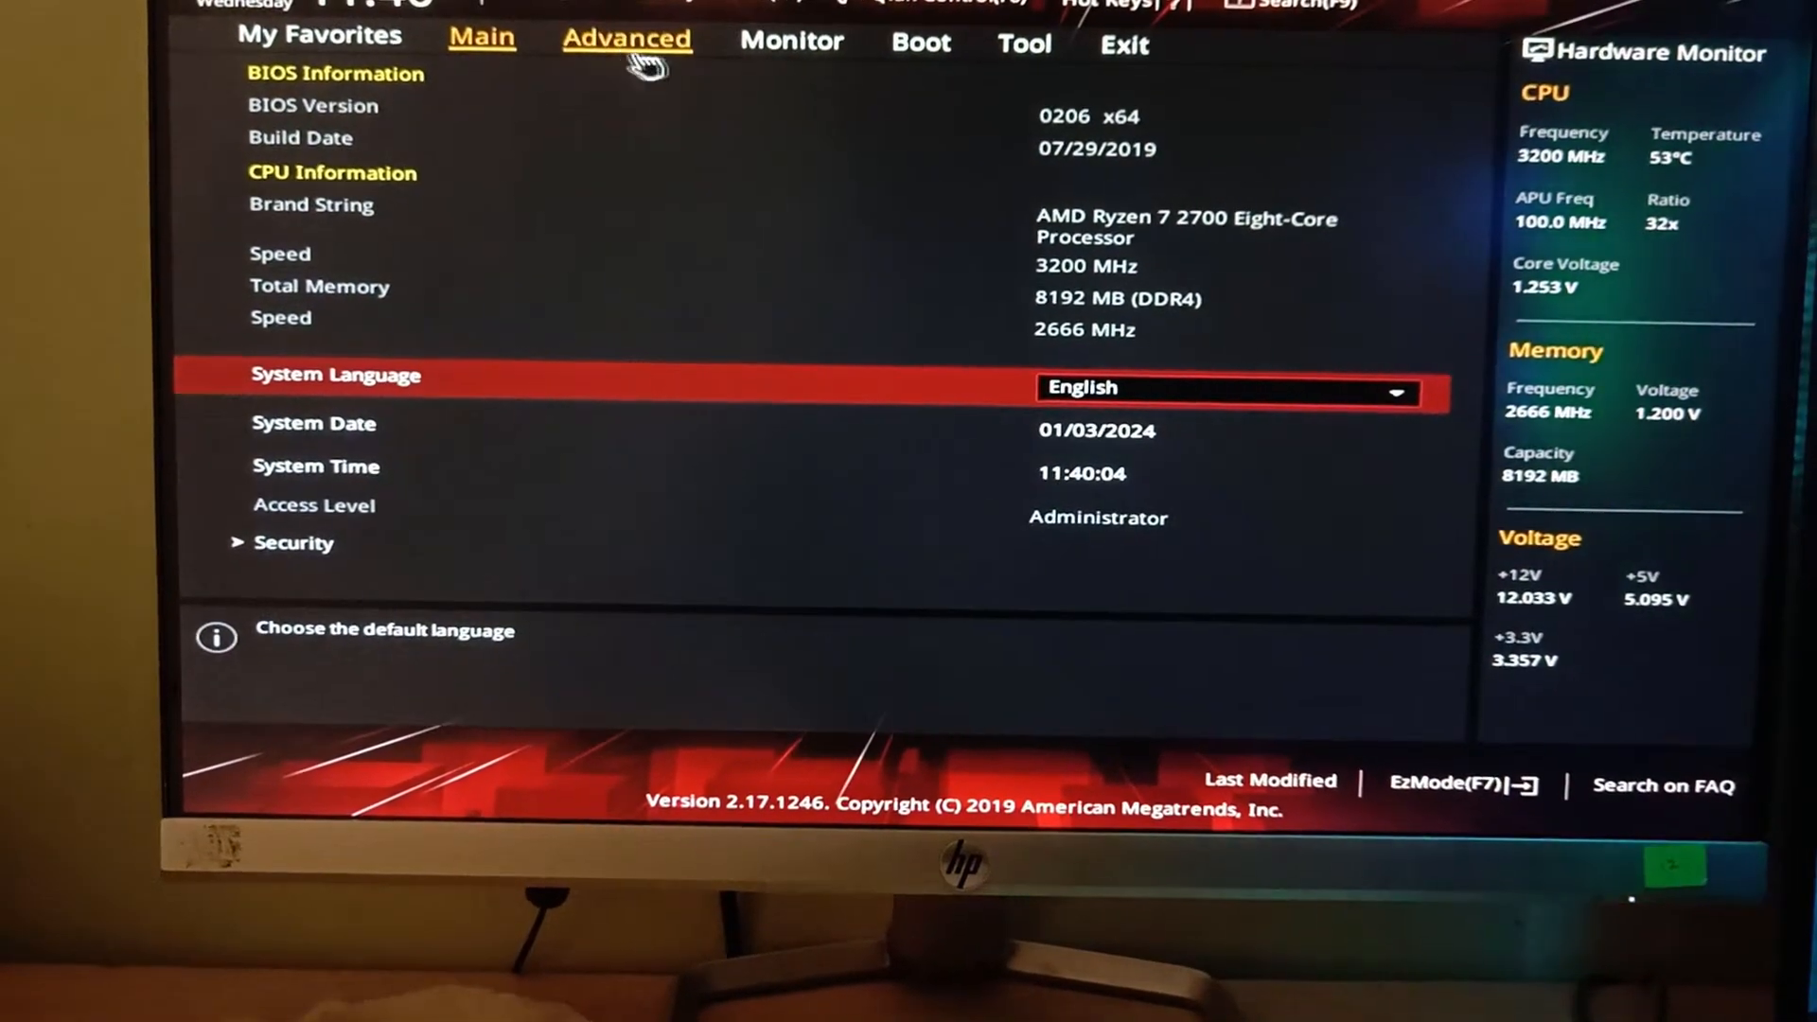
- Confirm SVM Mode is Enabled under Advanced > CPU Configuration, then head to Exit
{"action": "left_click", "coordinate": [627, 40]}
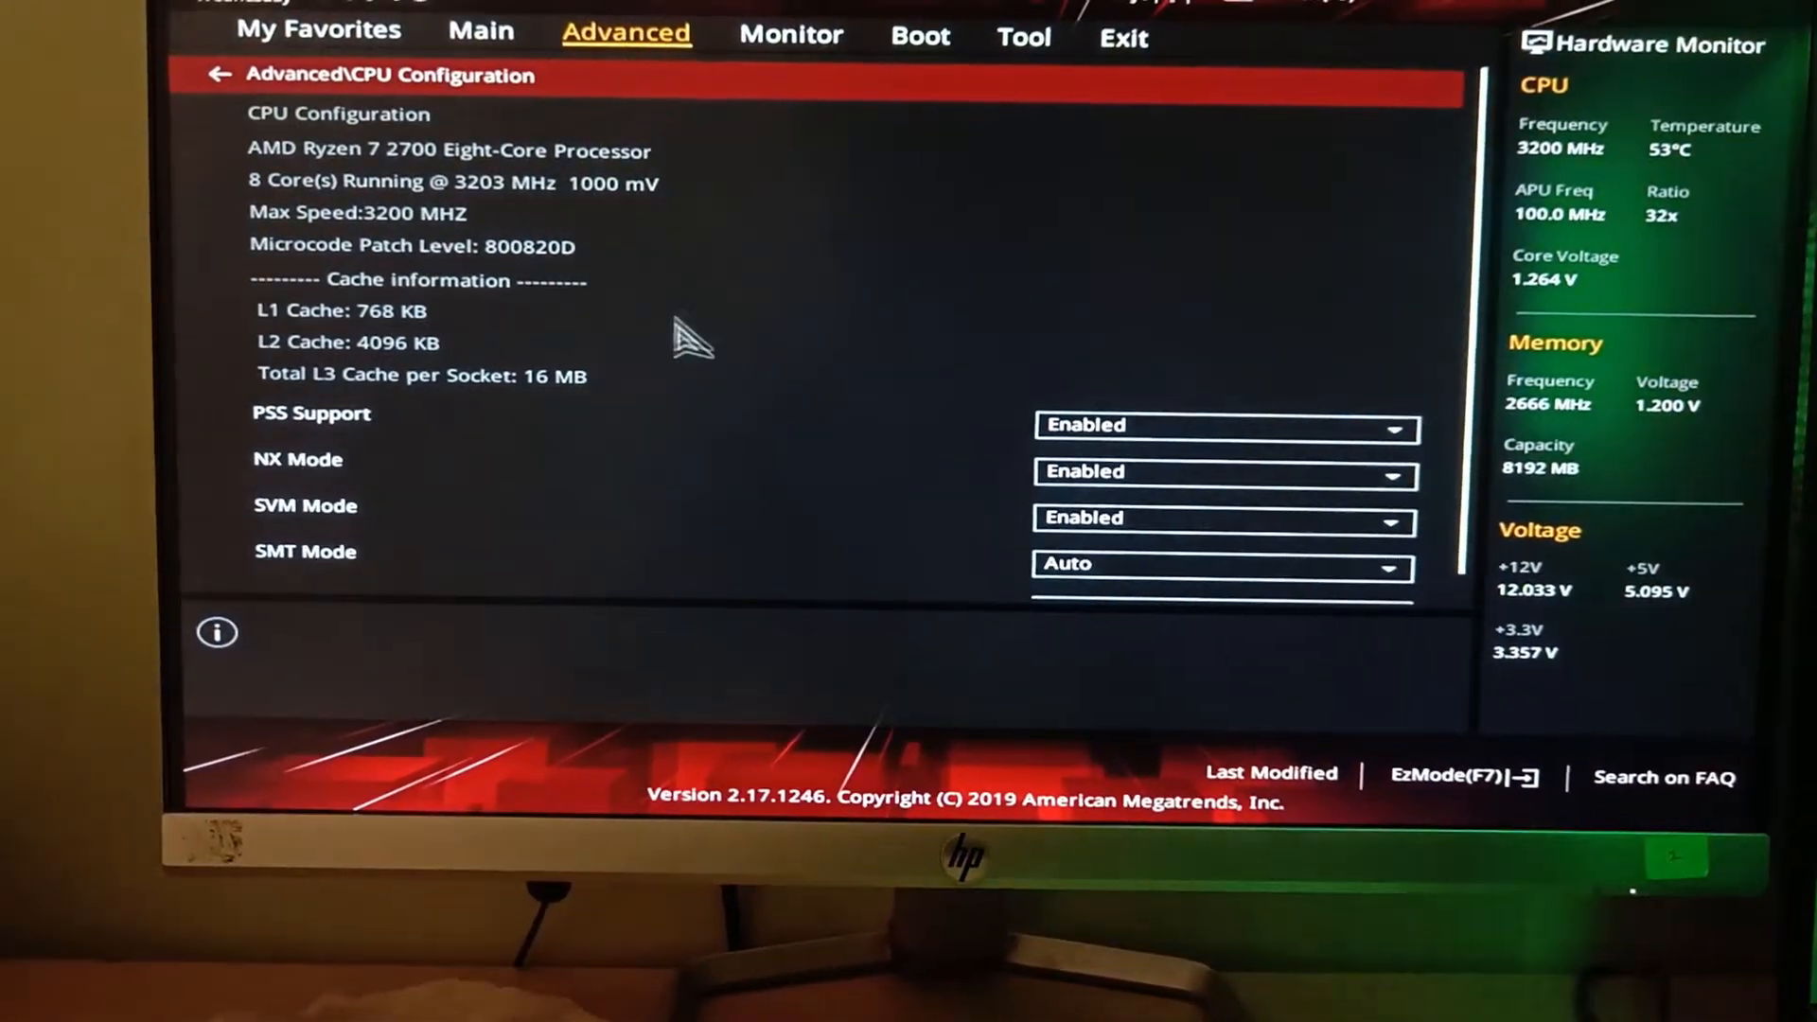
{"action": "mouse_move", "coordinate": [441, 515]}
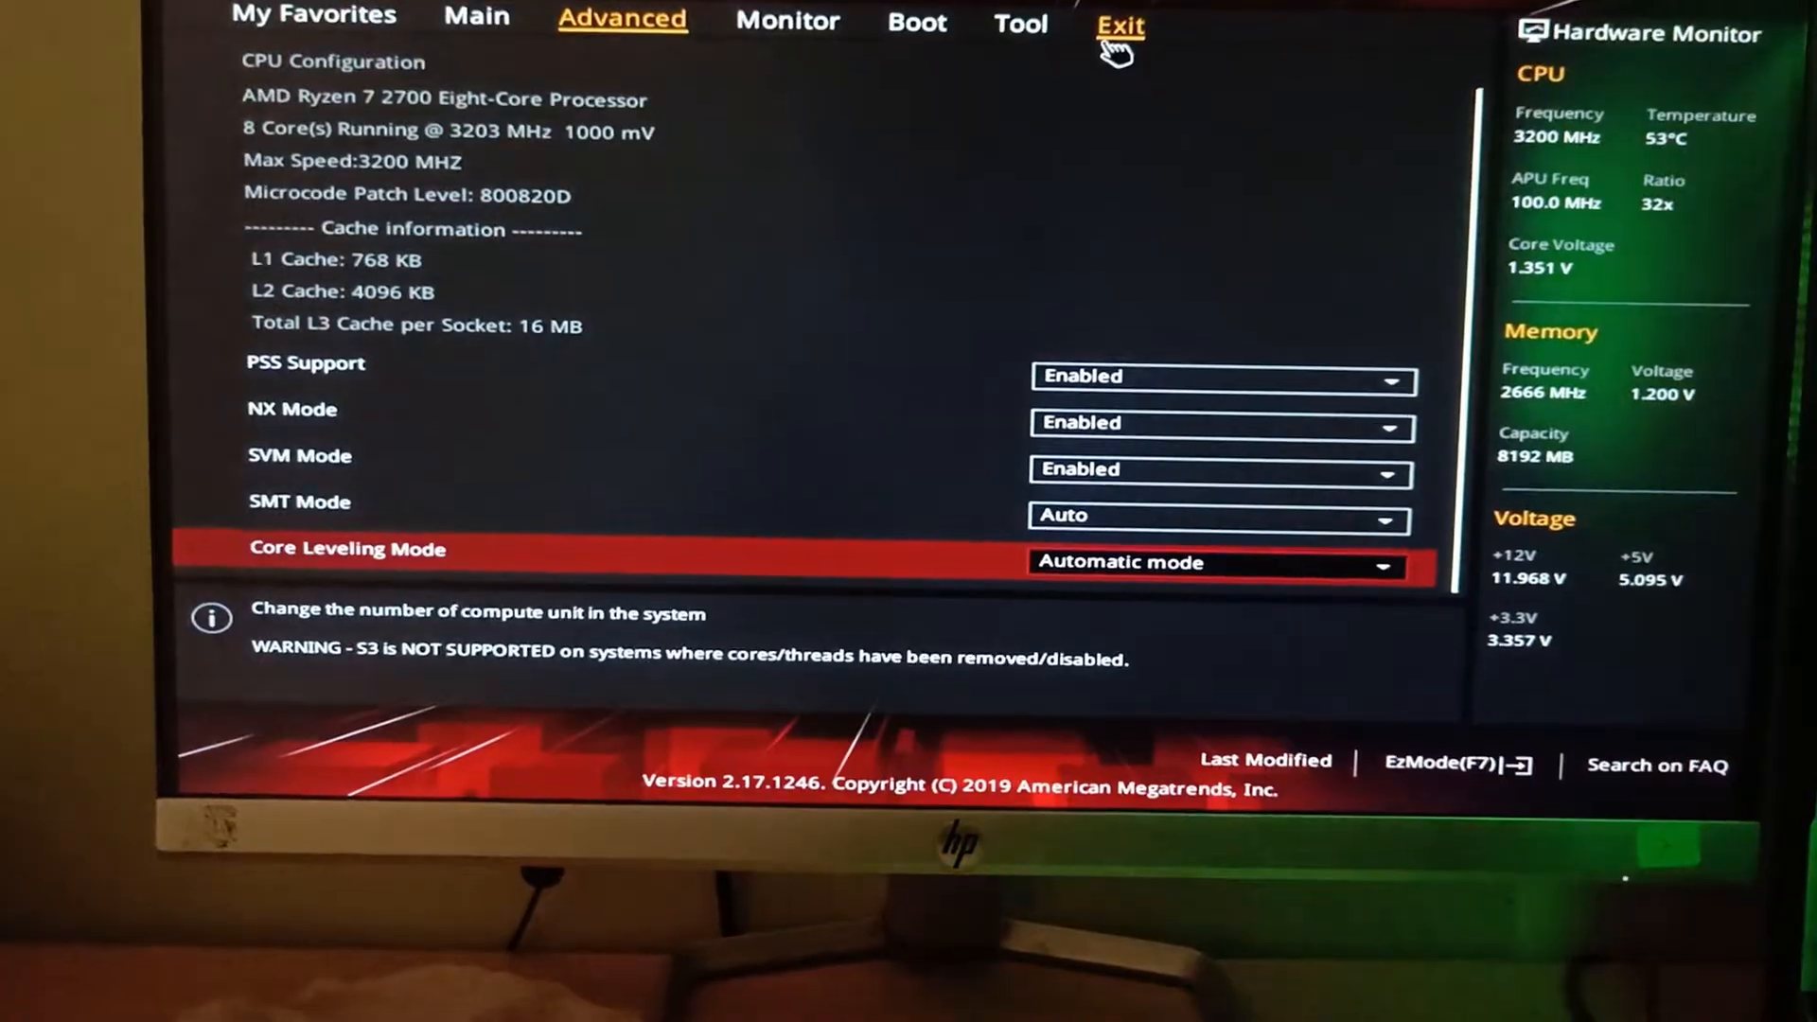
{"action": "left_click", "coordinate": [1119, 24]}
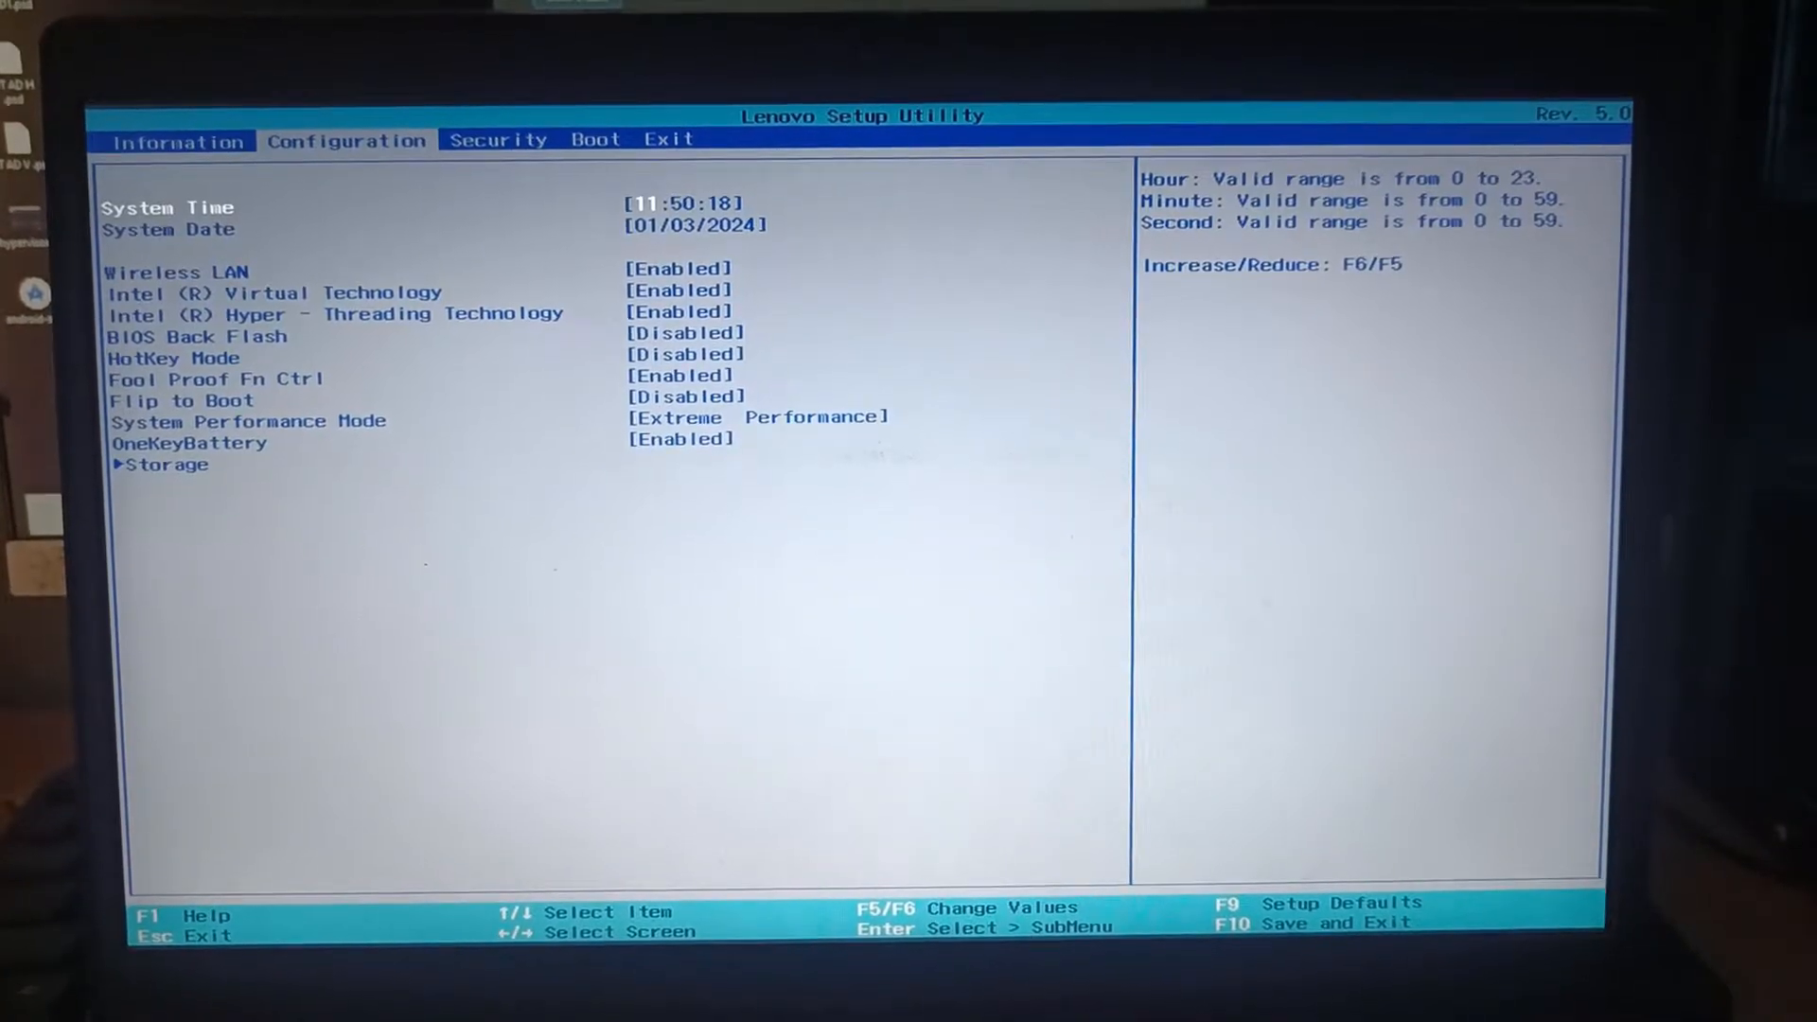
- Select Intel (R) Virtual Technology on the Configuration page and ensure it is Enabled
{"action": "key", "text": "down"}
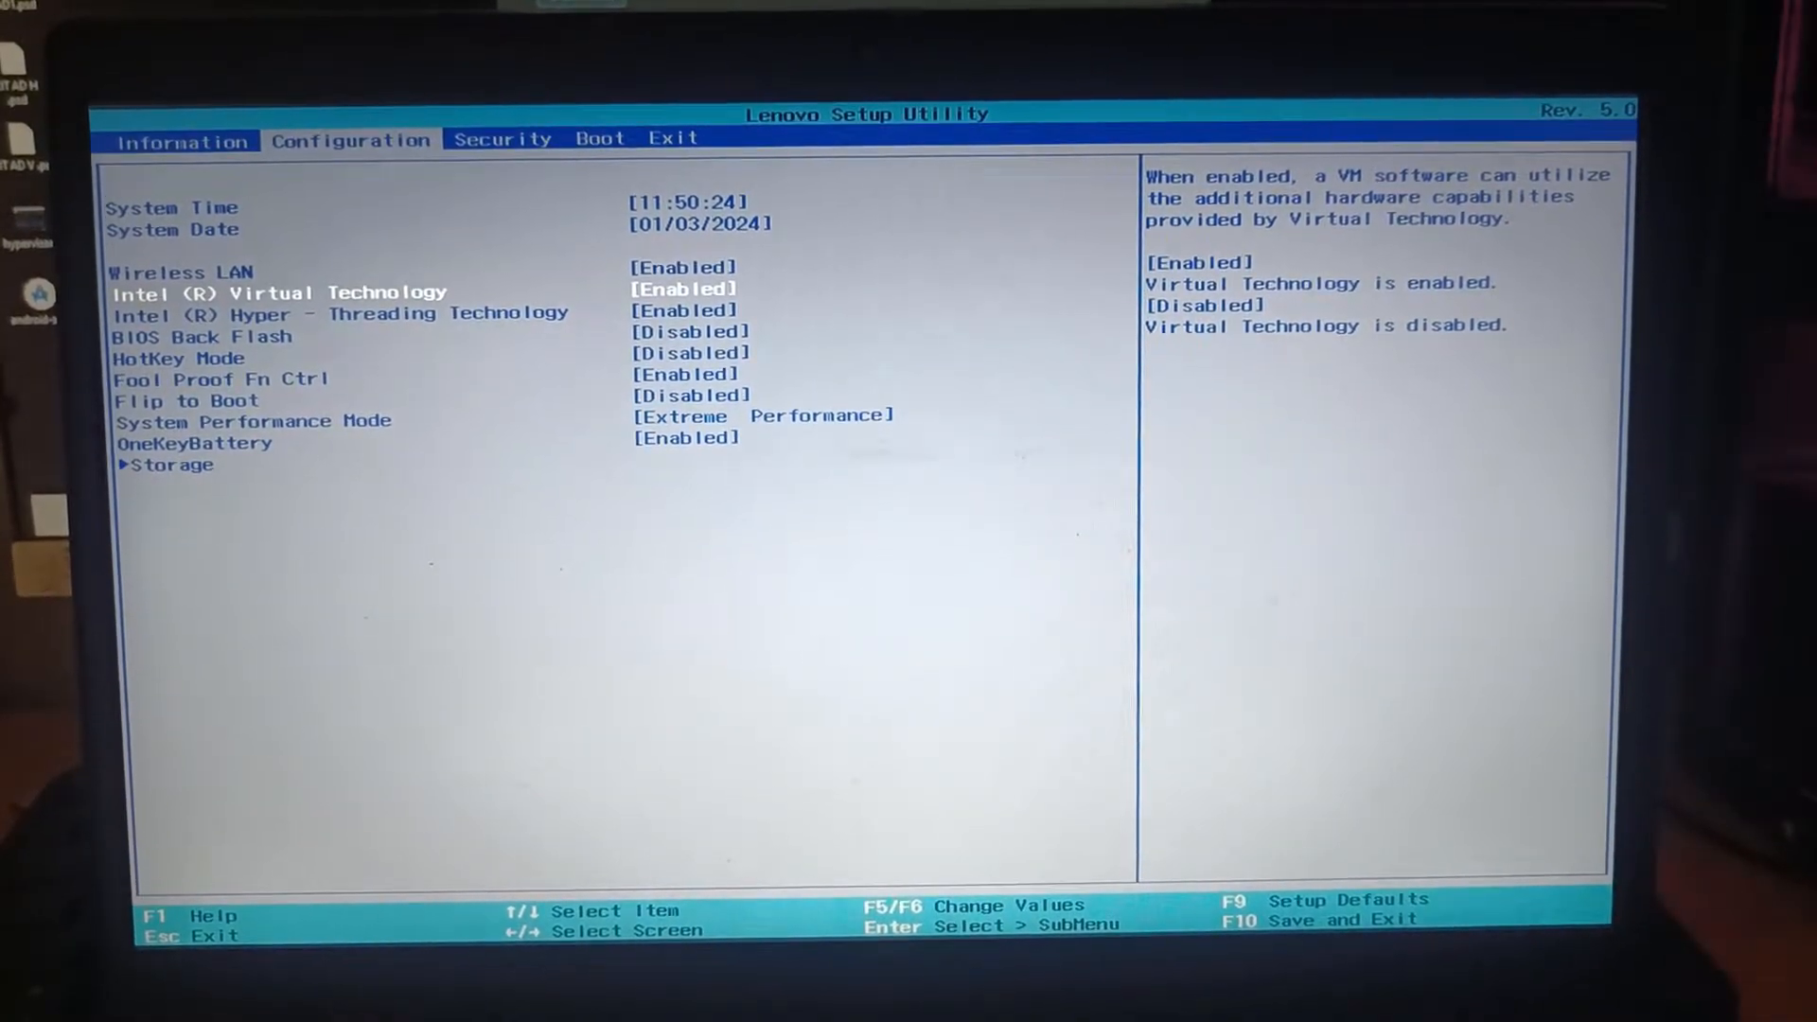
{"action": "key", "text": "Down"}
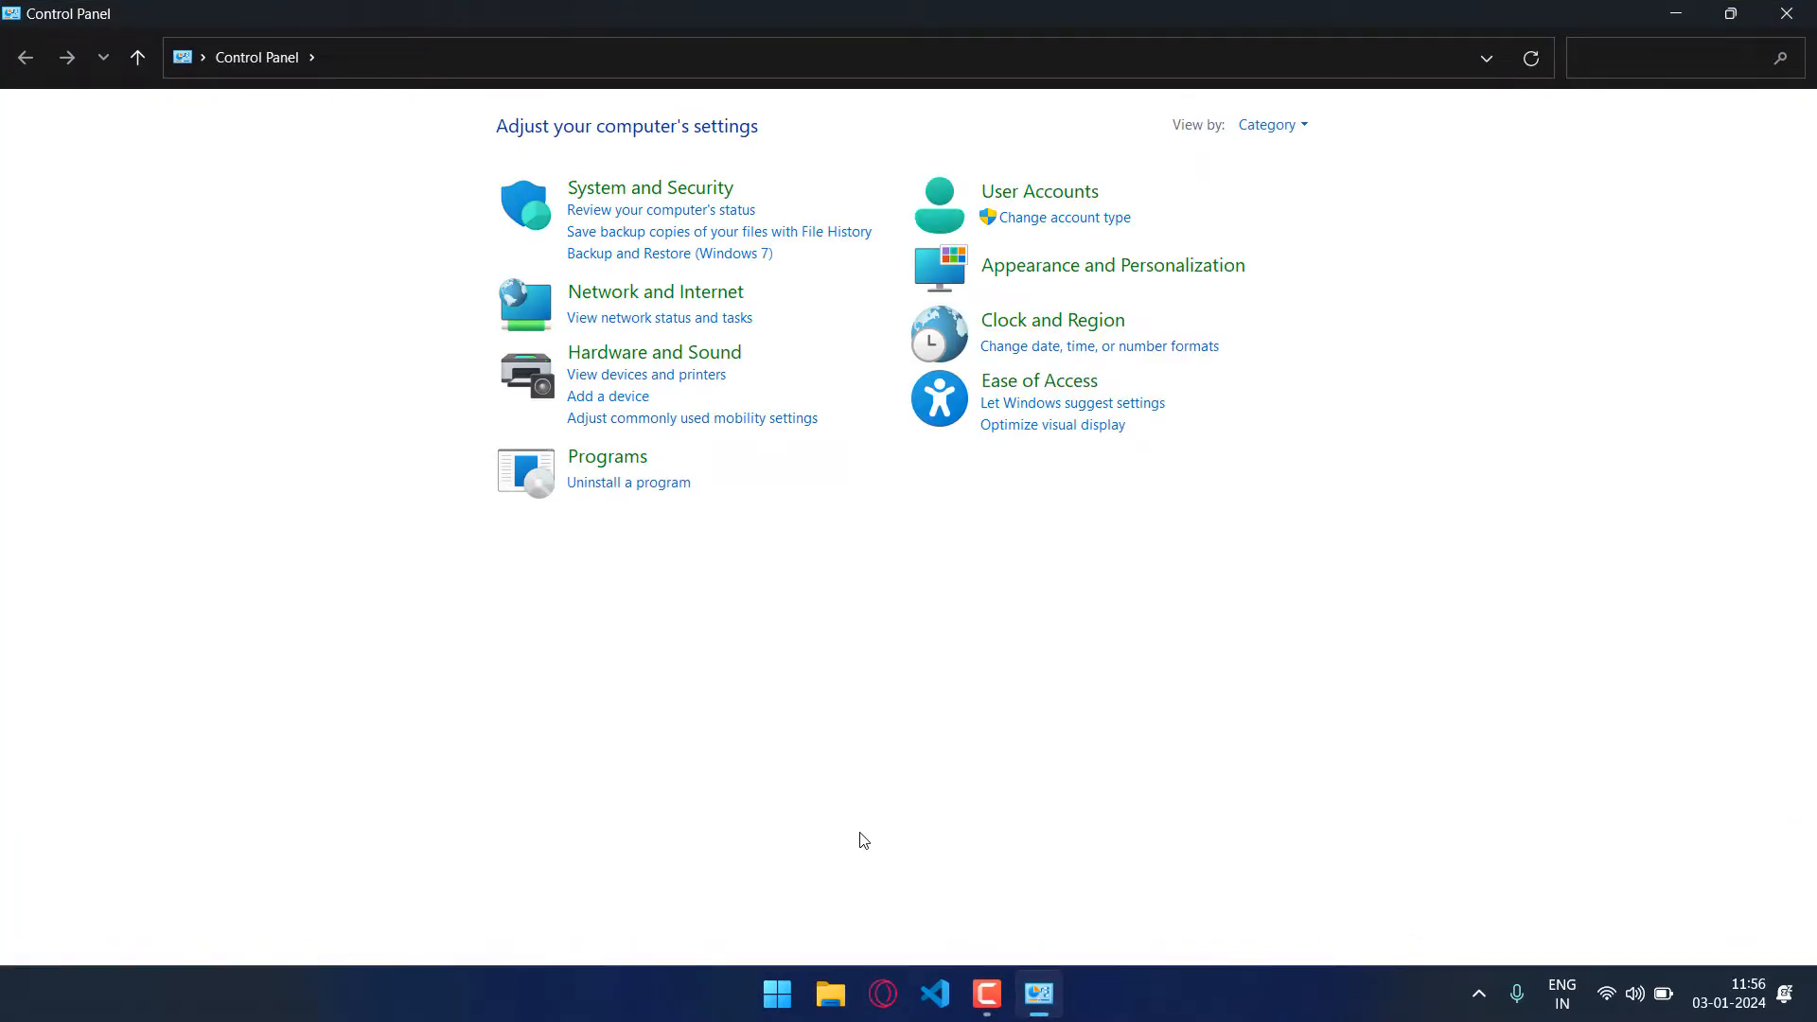
- Reach the Windows Features dialog via Programs > Programs and Features
{"action": "left_click", "coordinate": [606, 456]}
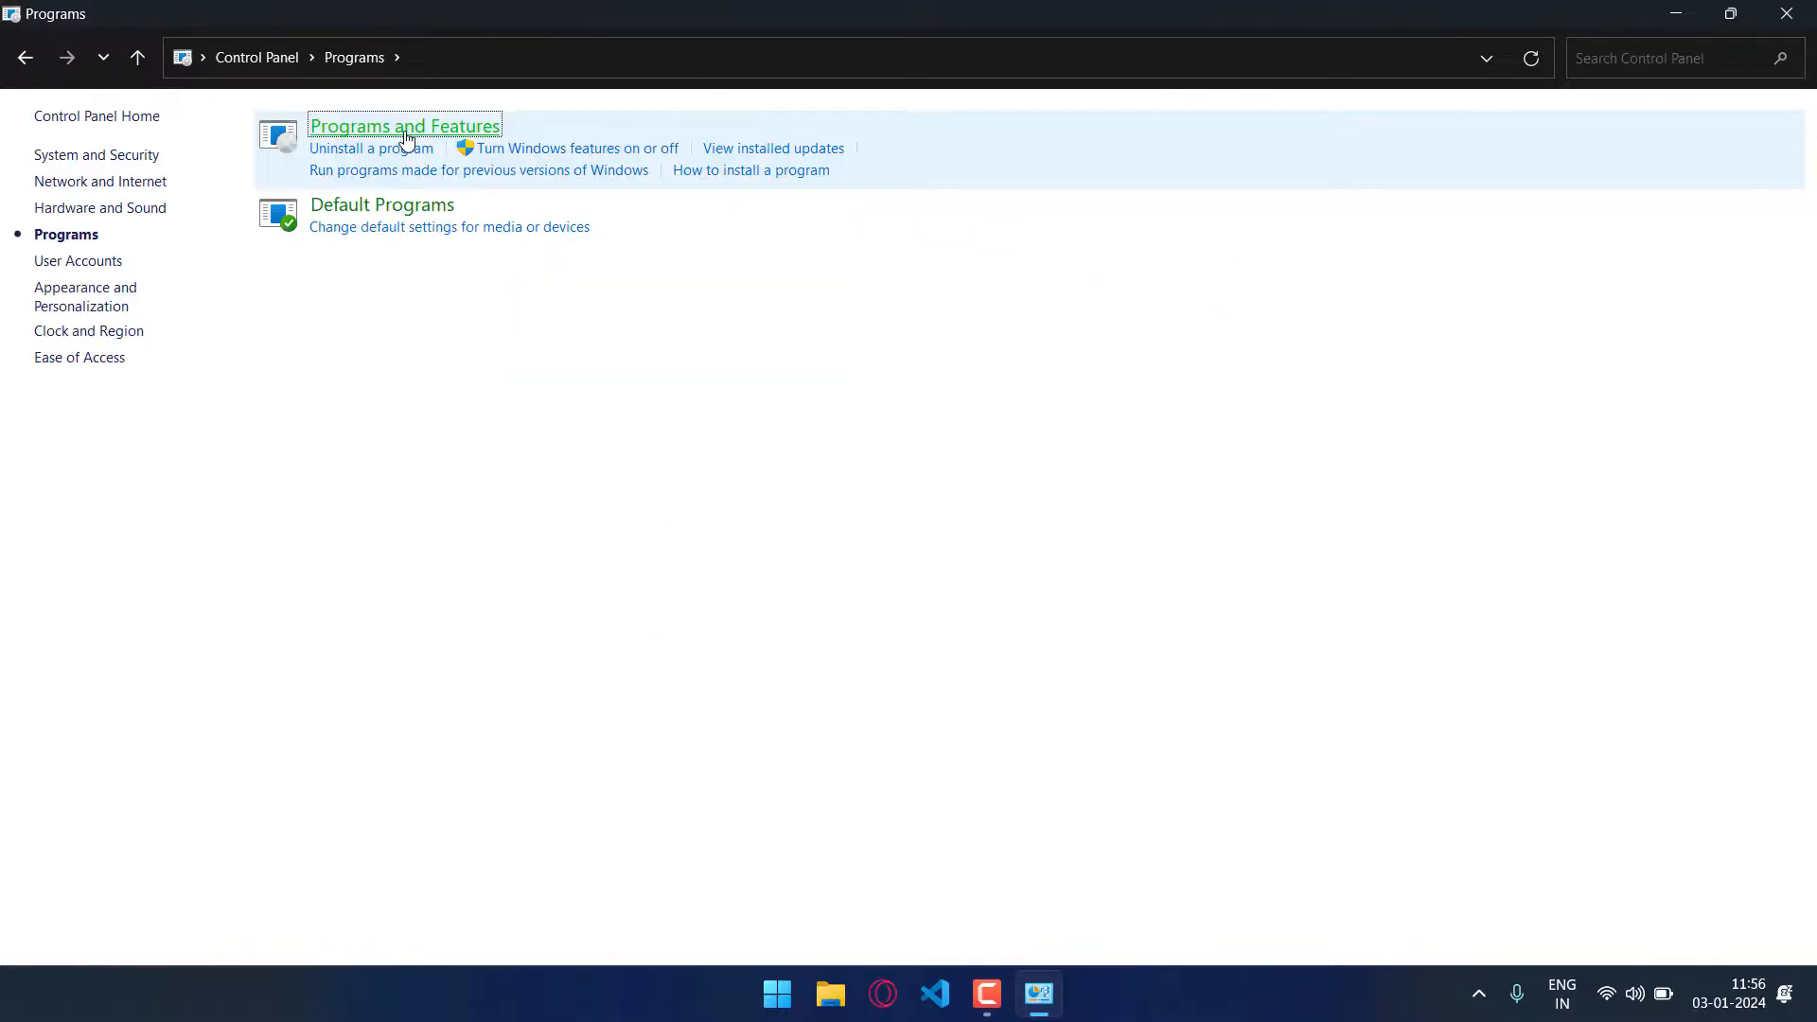
{"action": "left_click", "coordinate": [405, 125]}
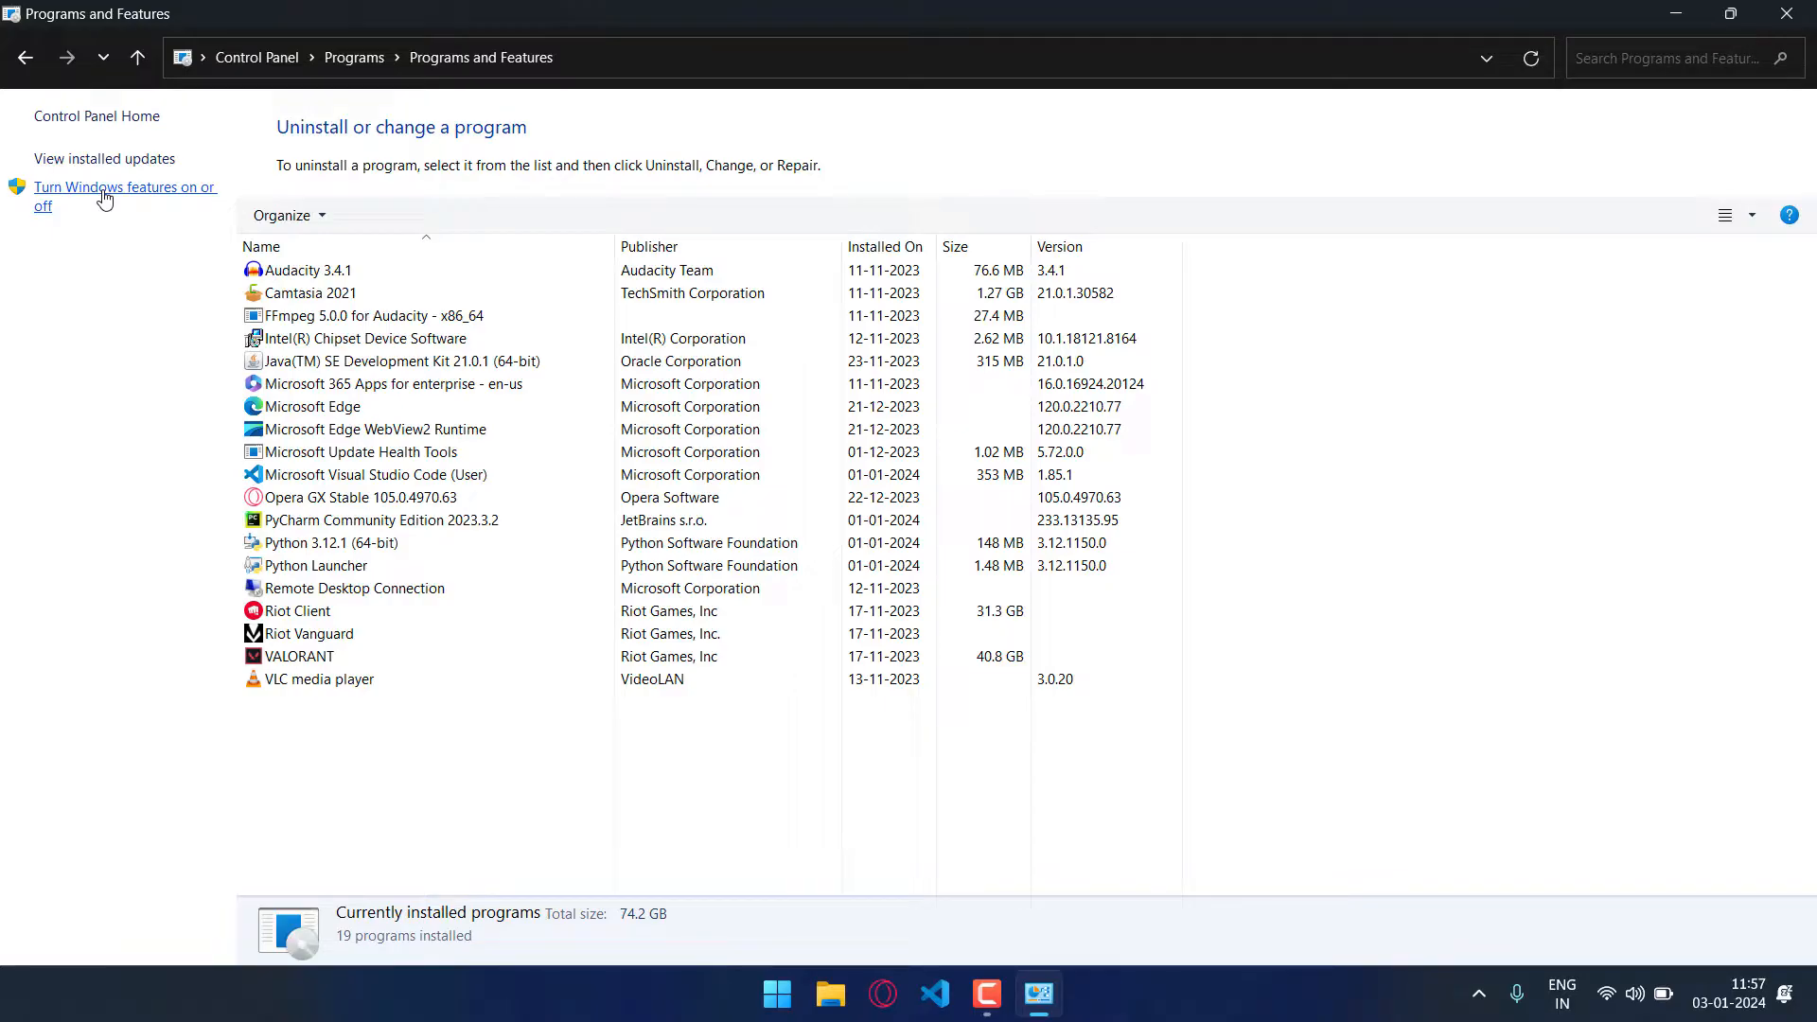
{"action": "left_click", "coordinate": [118, 195]}
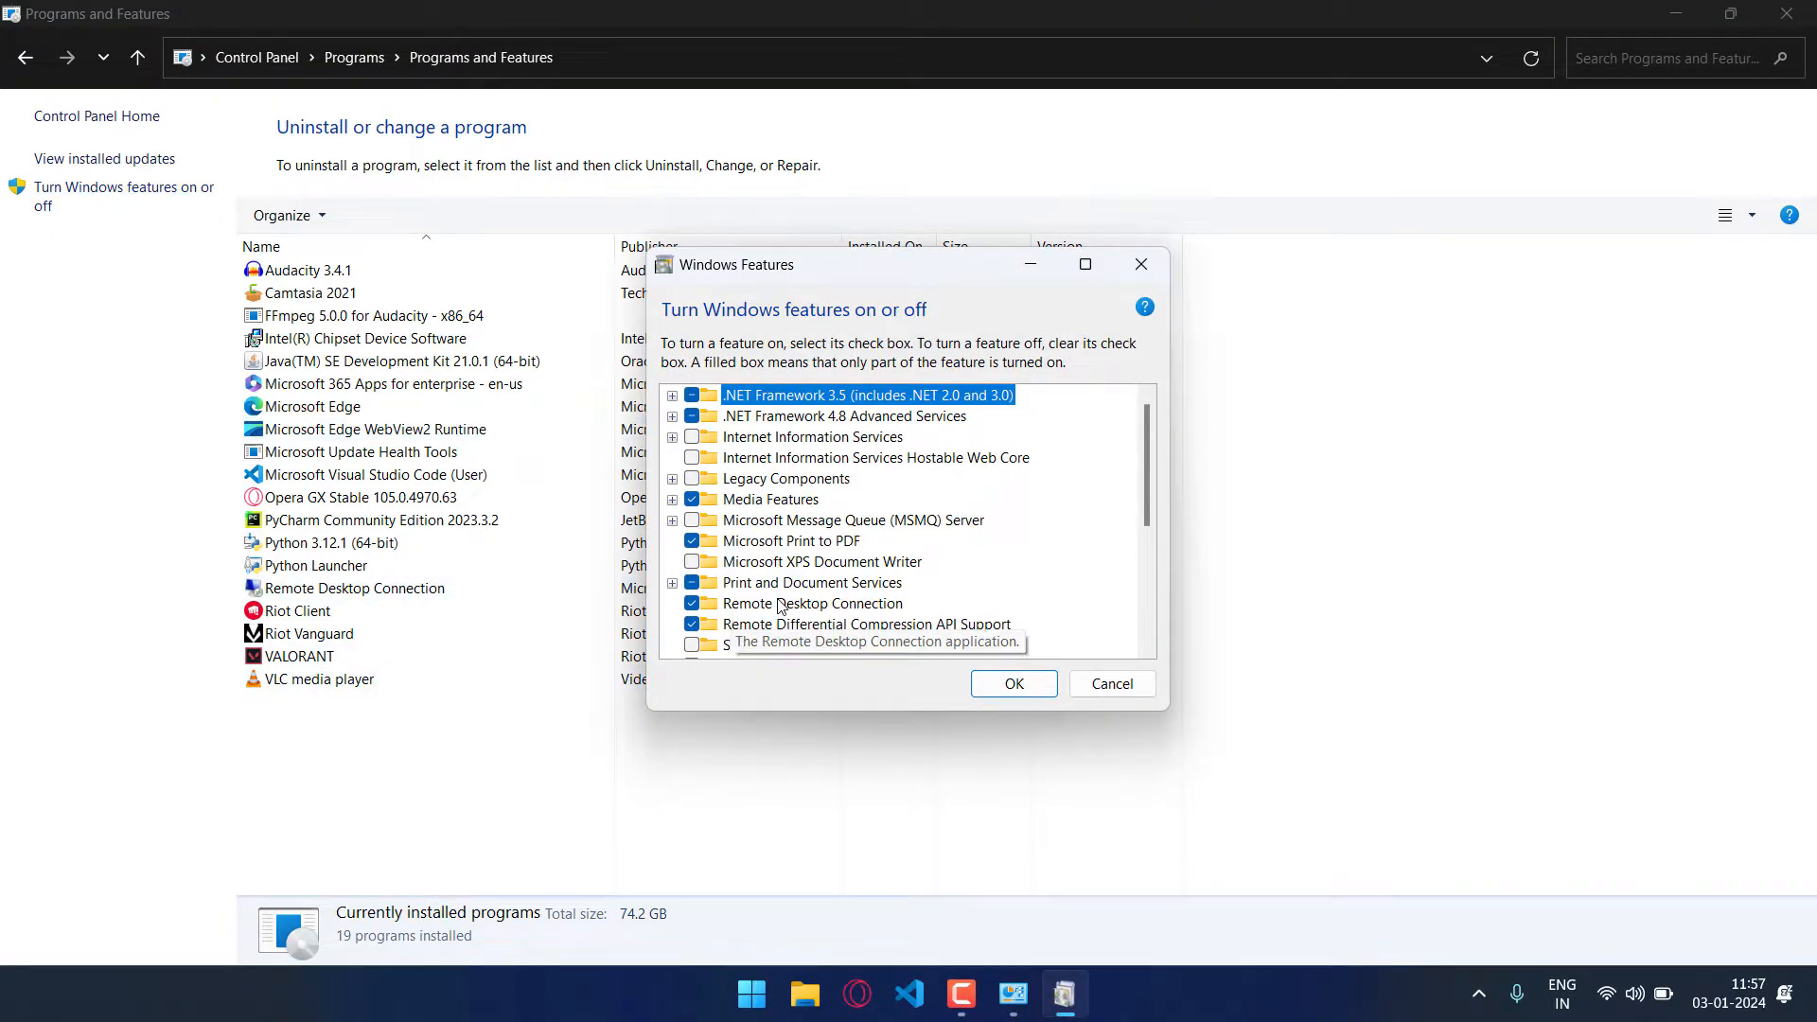
- Enable Virtual Machine Platform and Windows Hypervisor Platform and confirm with OK to install
{"action": "scroll", "scroll_direction": "down", "scroll_amount": 3}
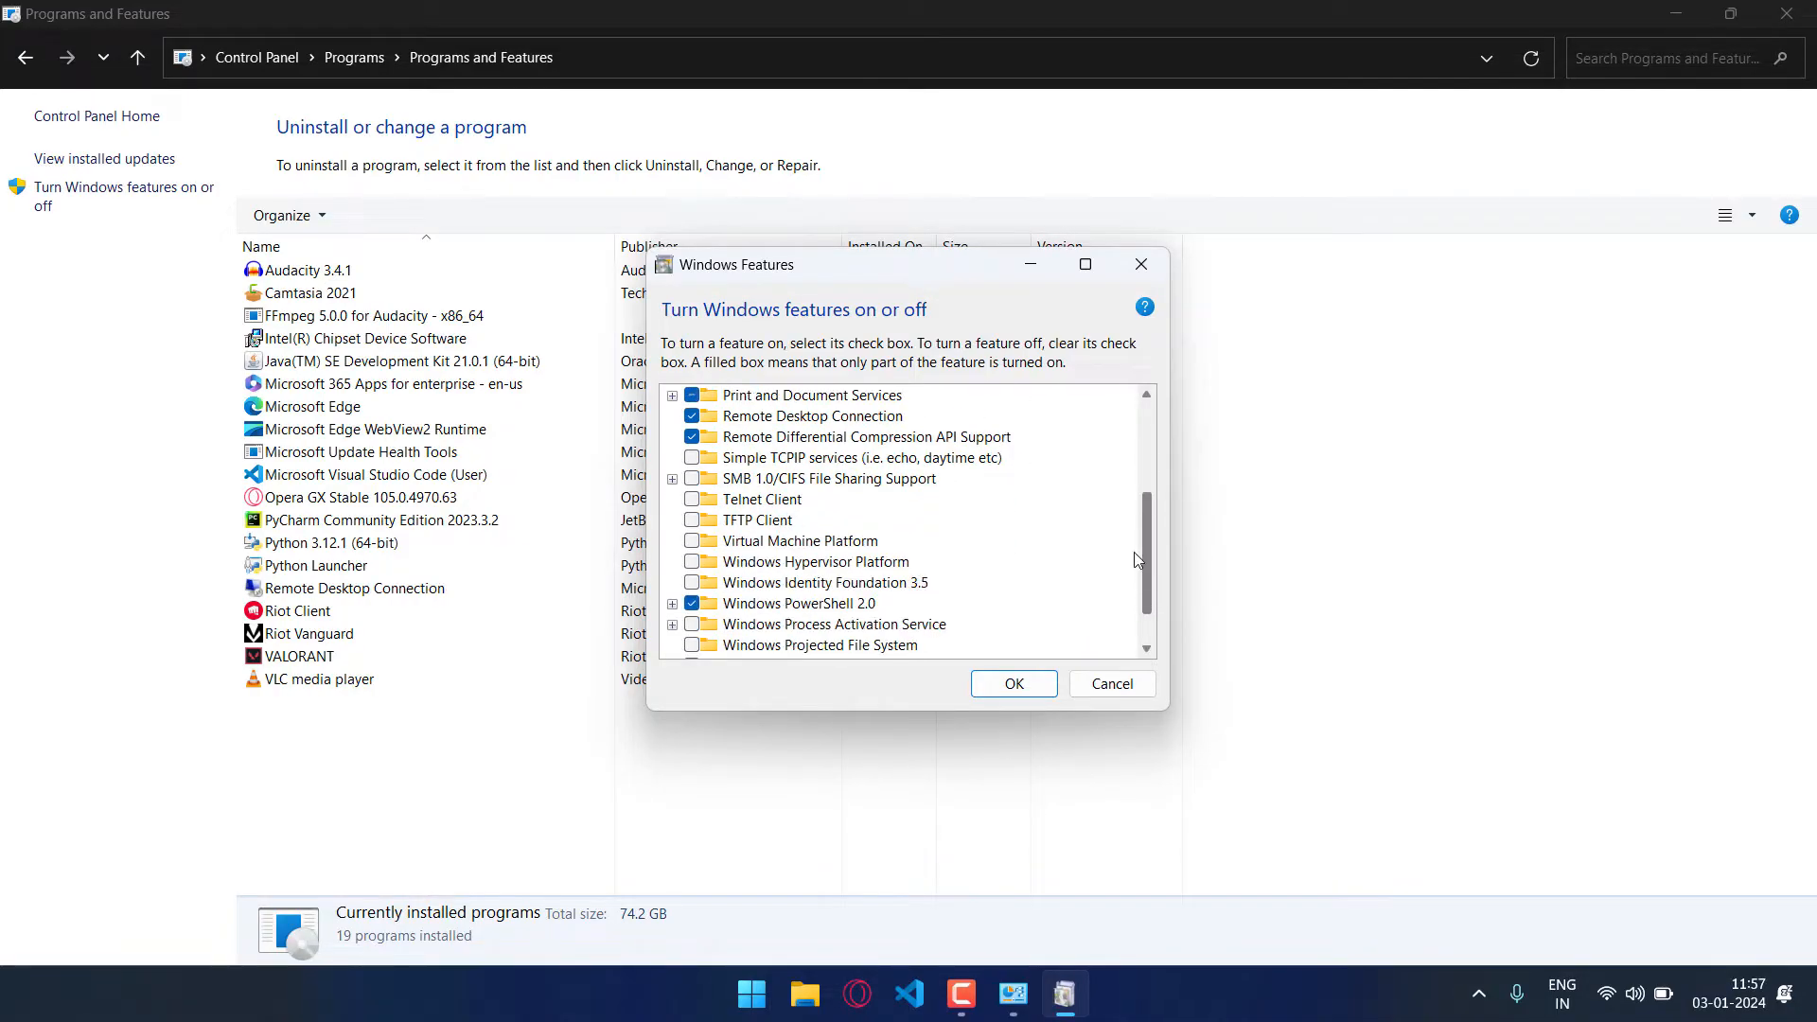
{"action": "scroll", "scroll_direction": "down", "scroll_amount": 3}
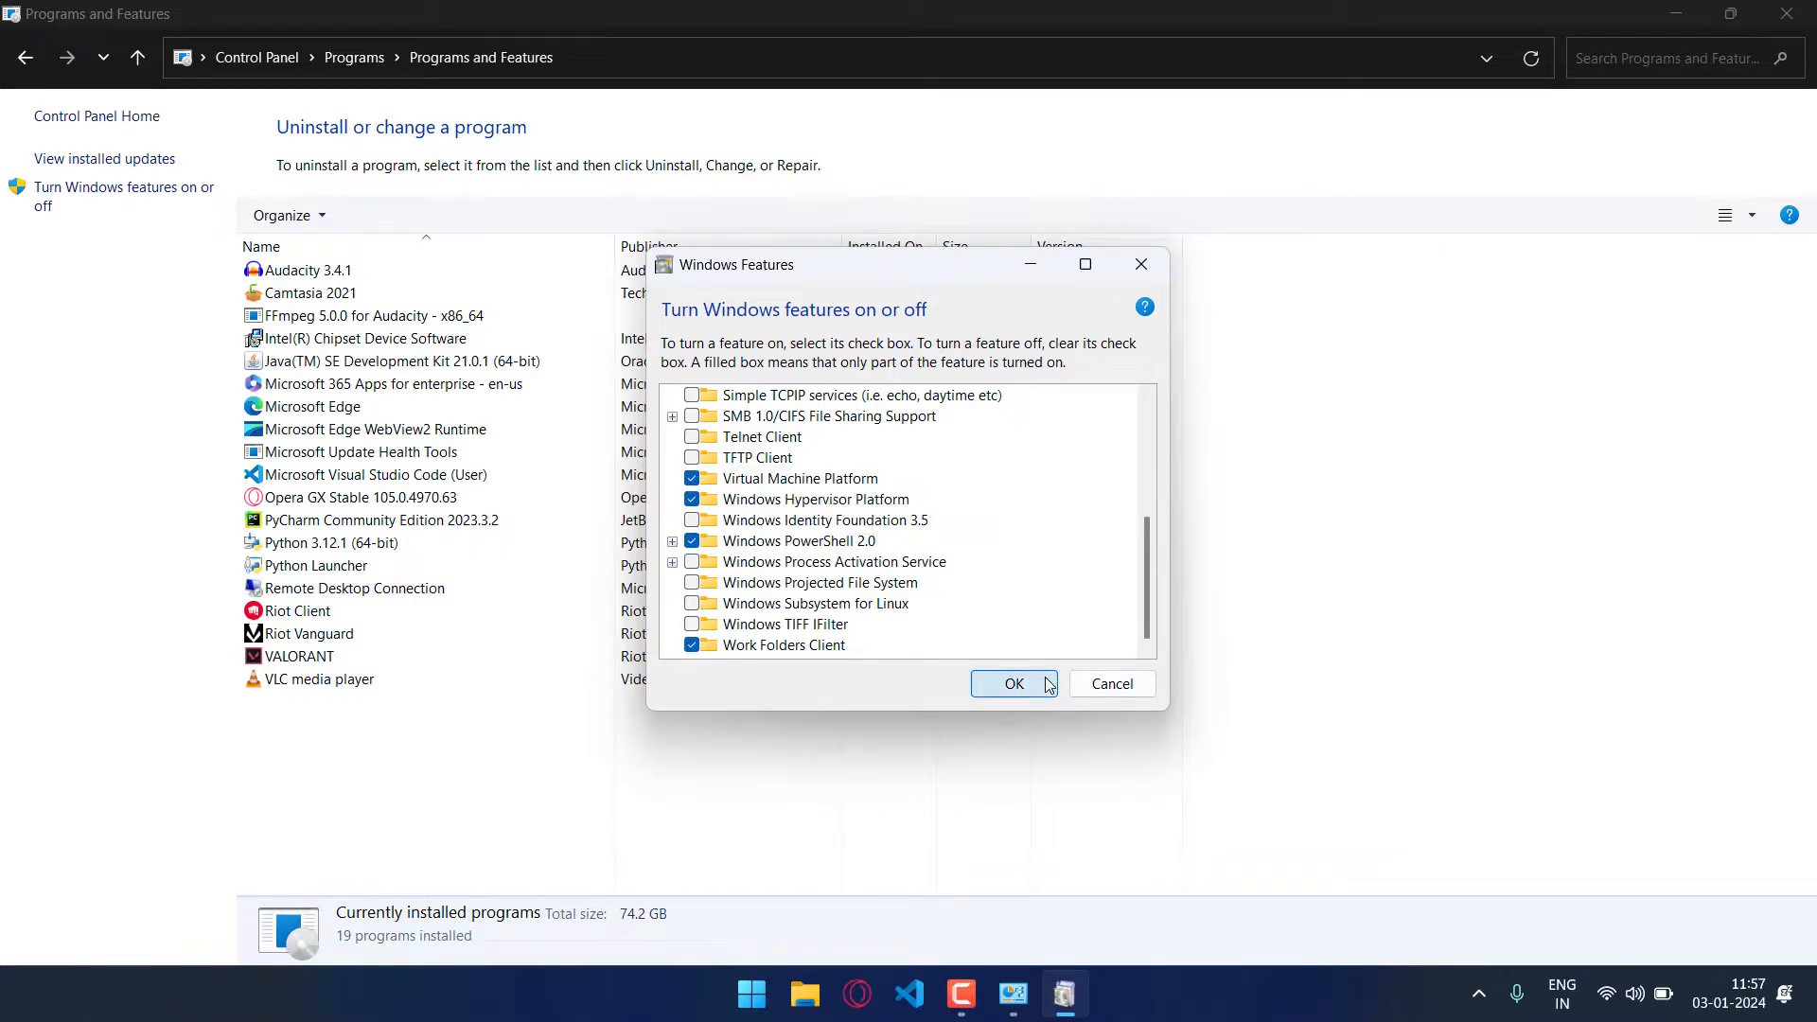
{"action": "left_click", "coordinate": [1011, 684]}
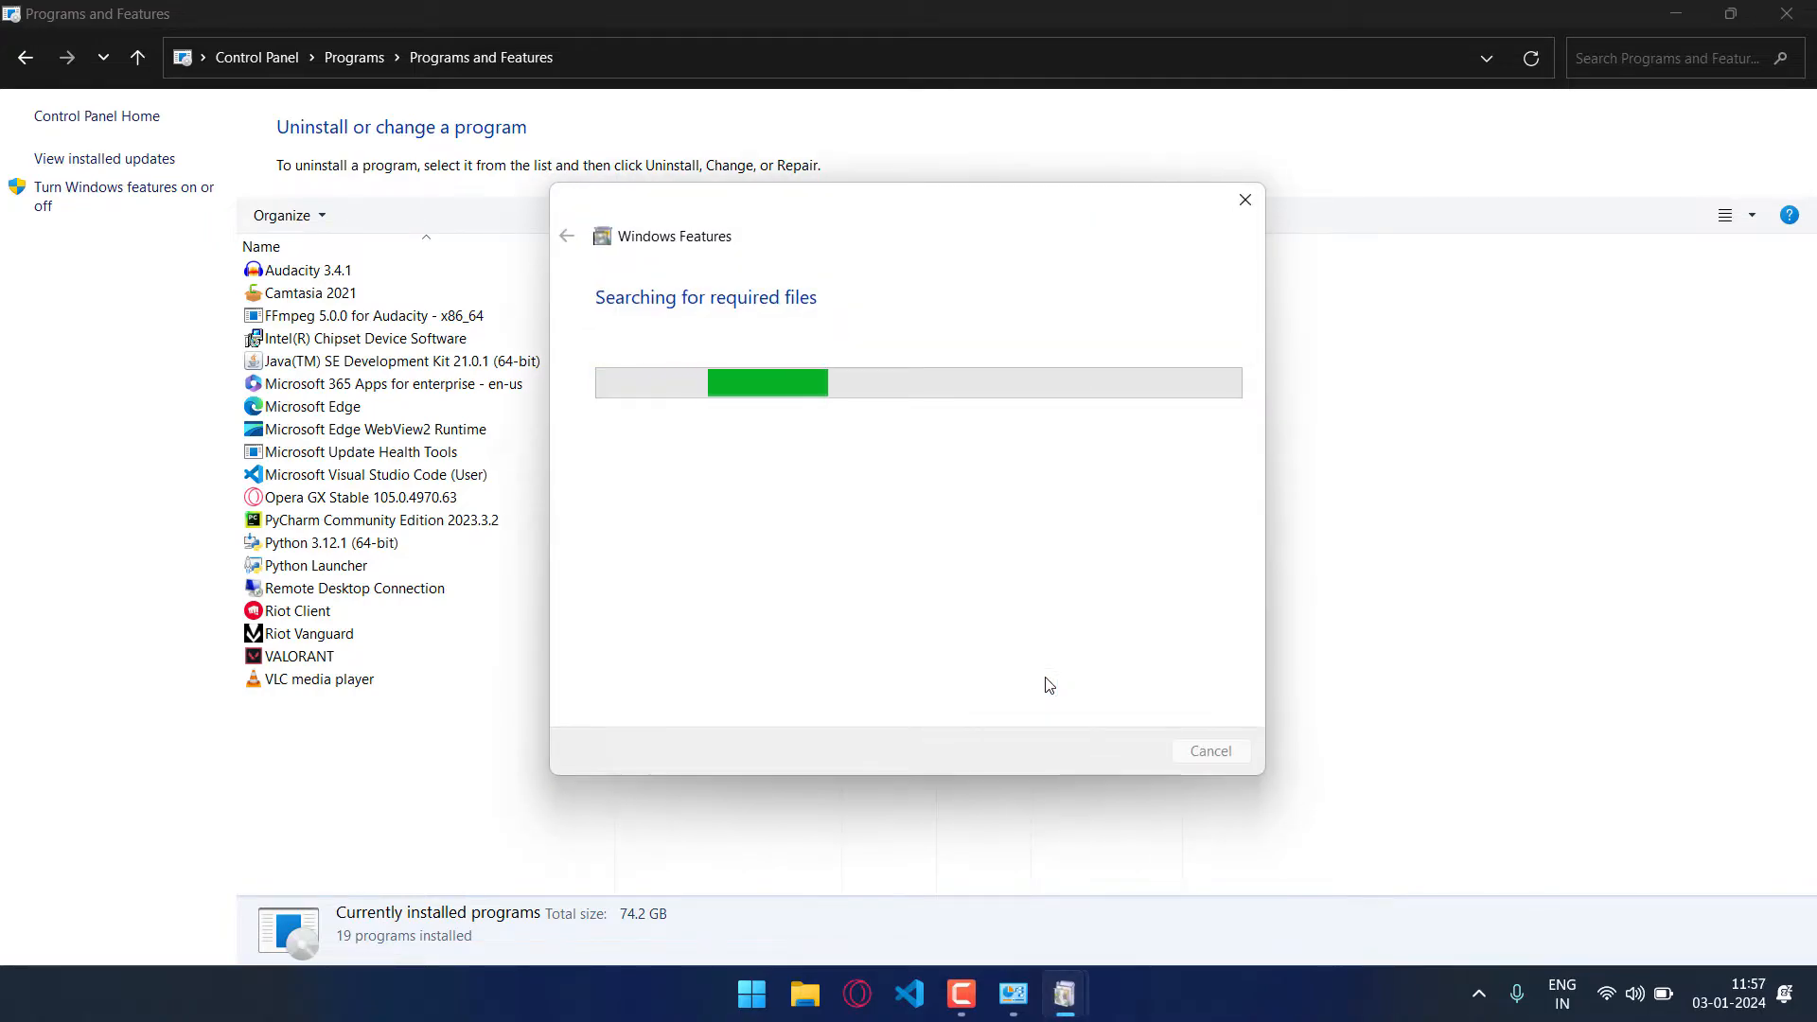